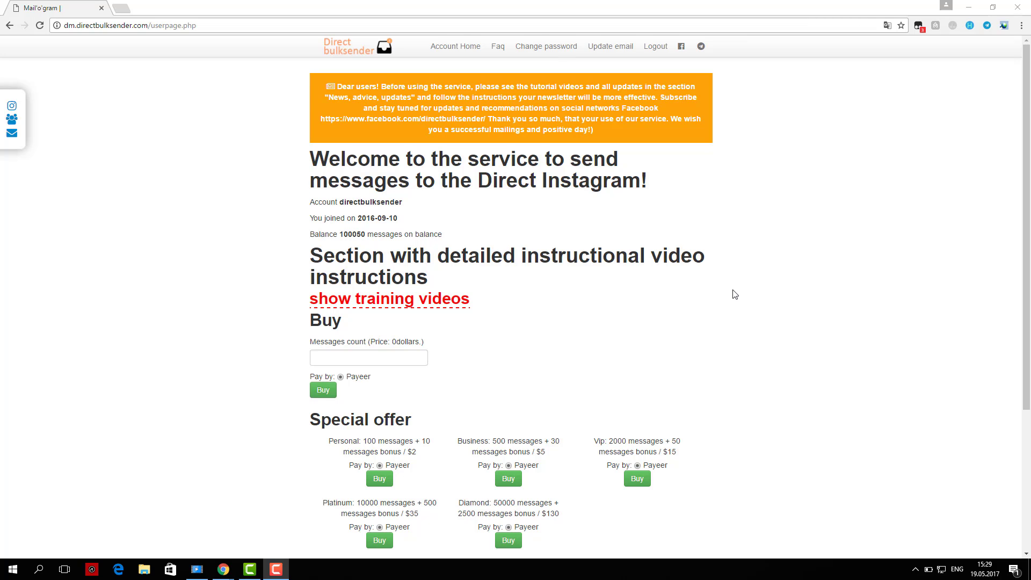
mouse_move(387, 227)
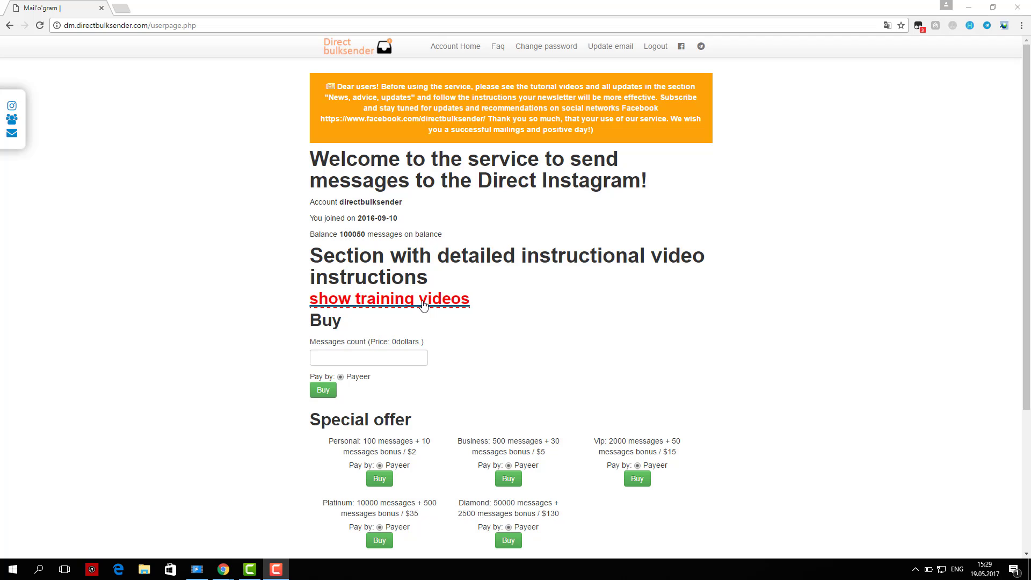
- Reveal the training video on the account home page and scroll down through the Dashboard links
click(388, 299)
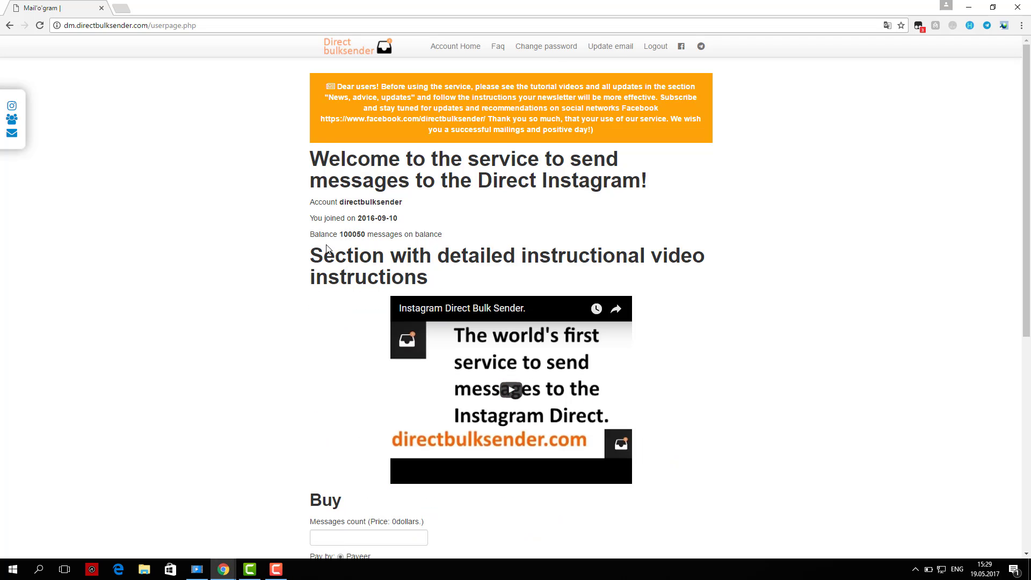
scroll(down, 3)
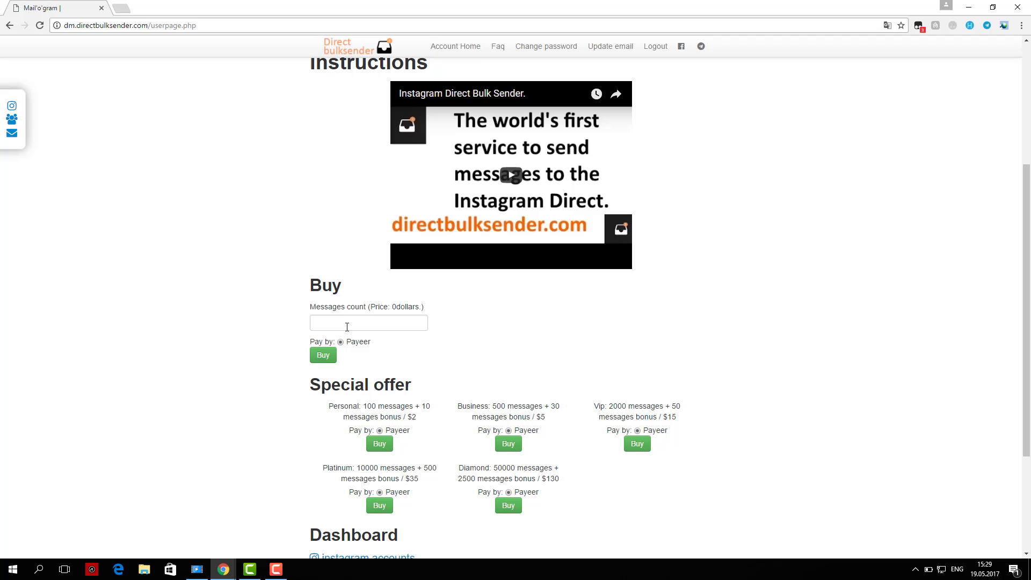
scroll(down, 3)
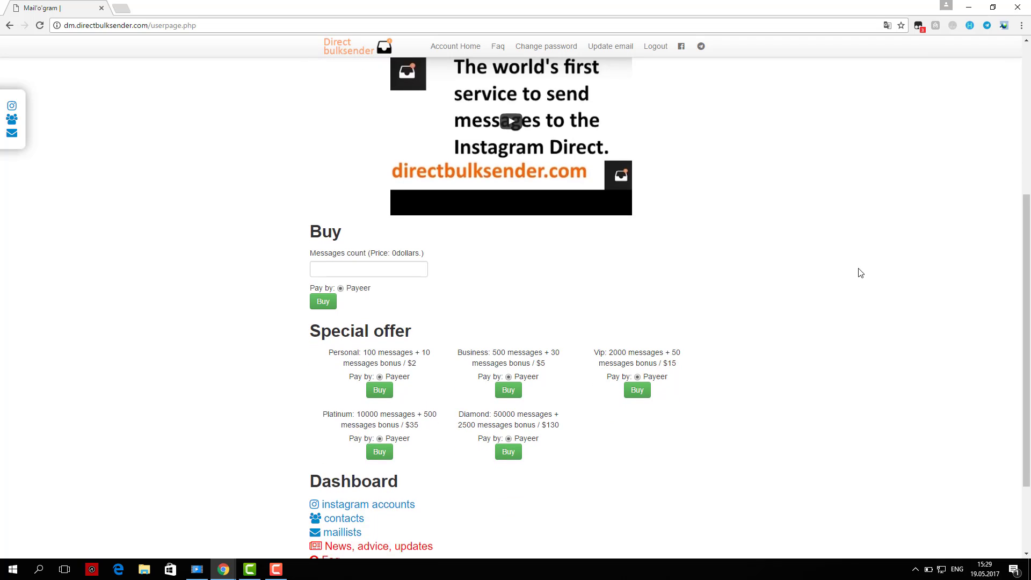
scroll(down, 3)
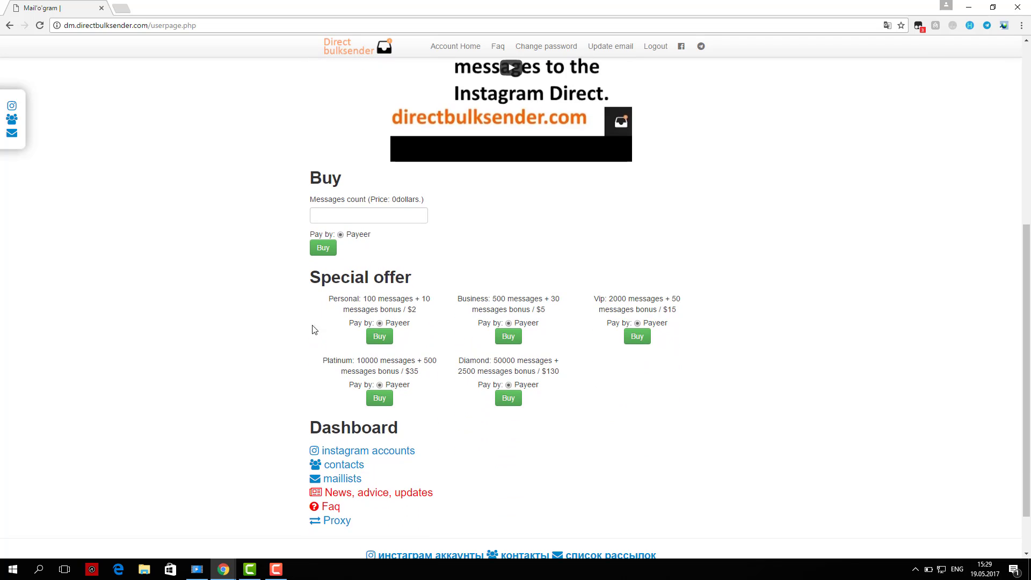
scroll(down, 3)
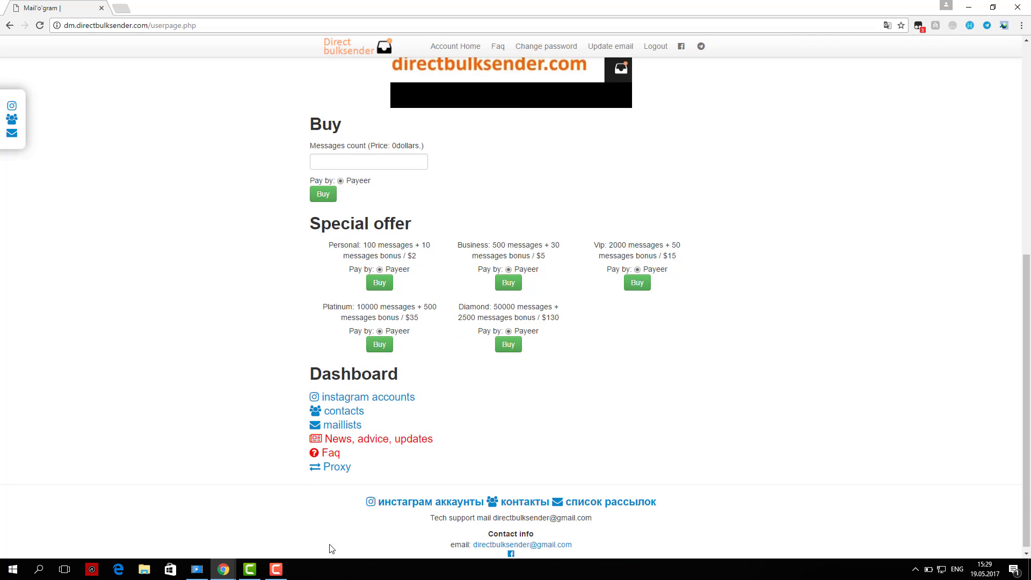
mouse_move(499, 437)
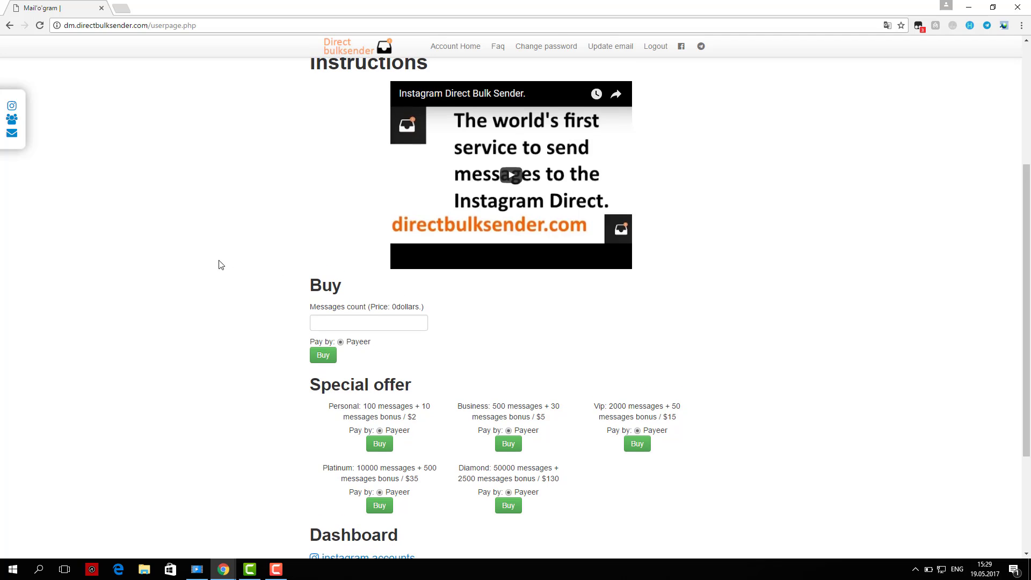
scroll(down, 3)
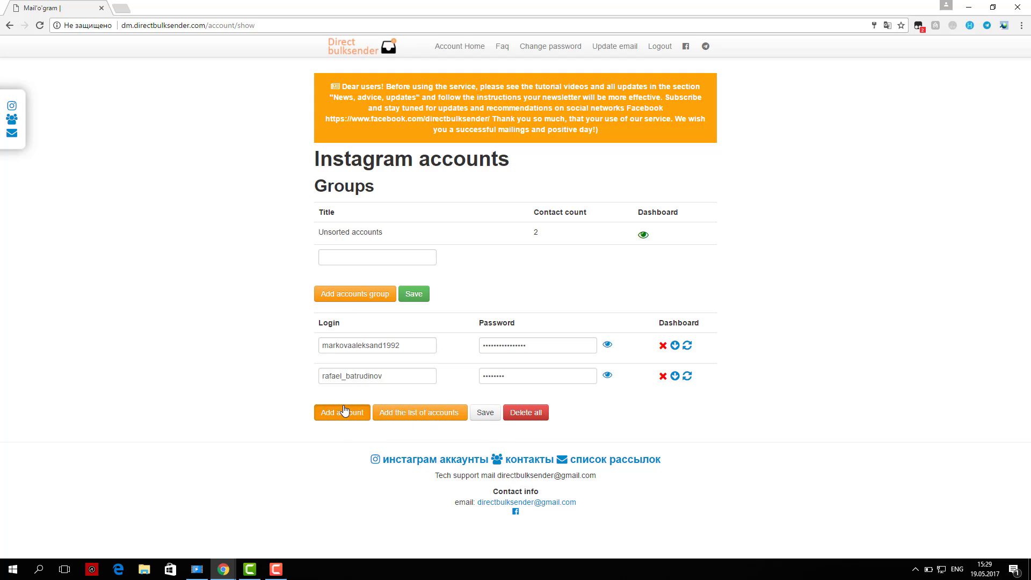
- Add a blank Instagram account row, save the list, and bring up the load-from-text-list dialog
click(342, 413)
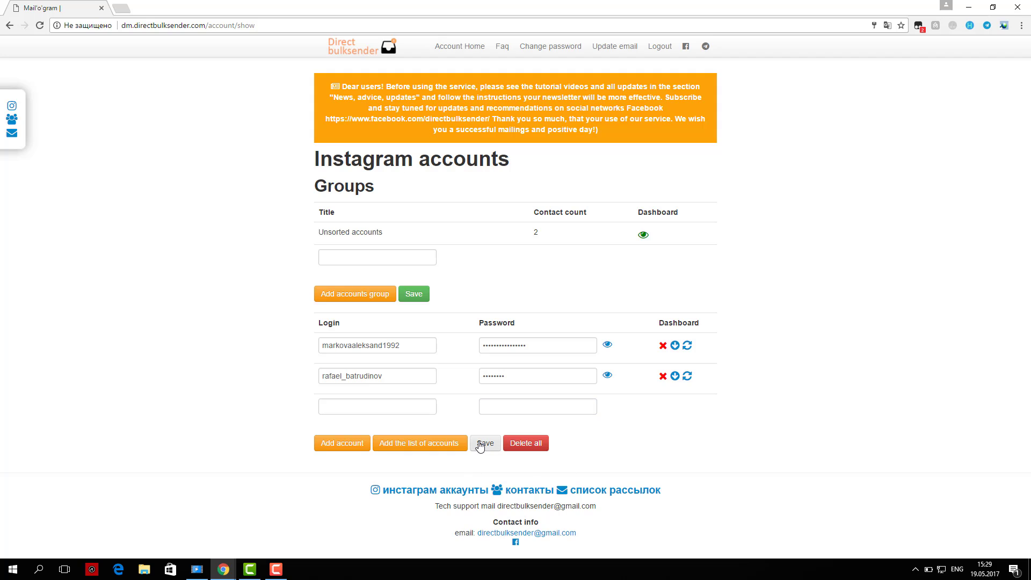
click(485, 442)
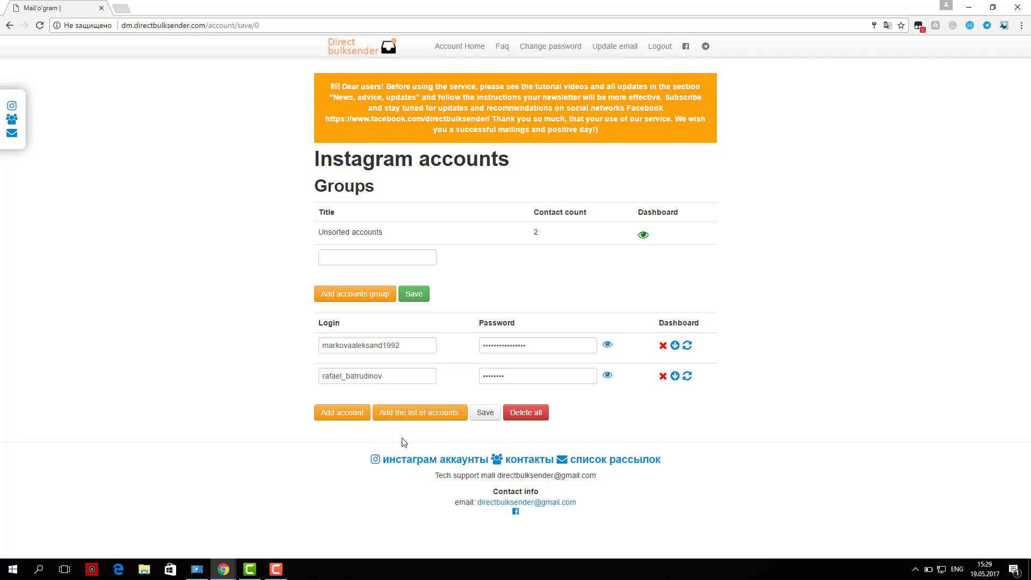
click(419, 413)
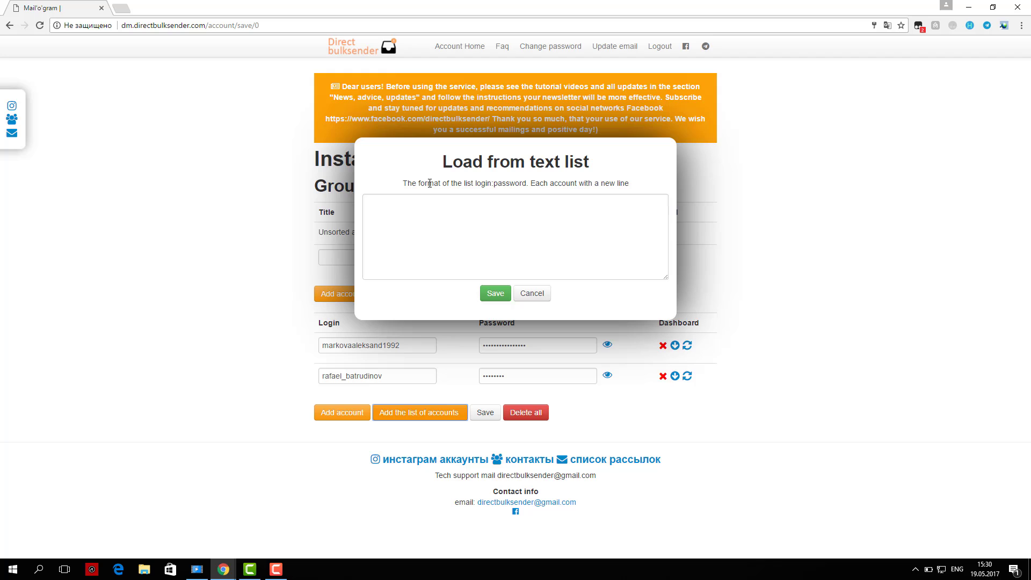
click(531, 294)
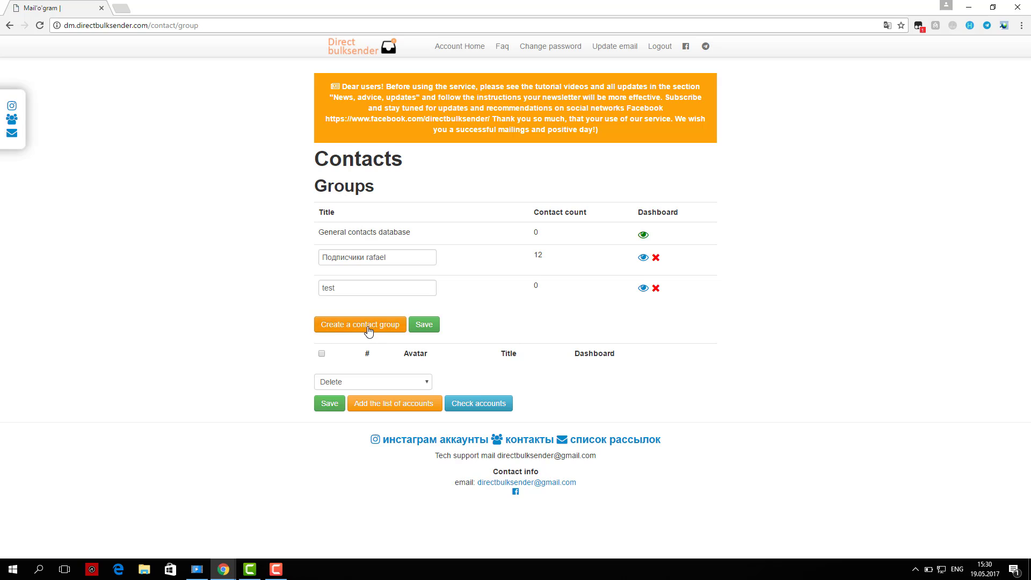
- Create a new contact group named 'test' and save it
click(359, 324)
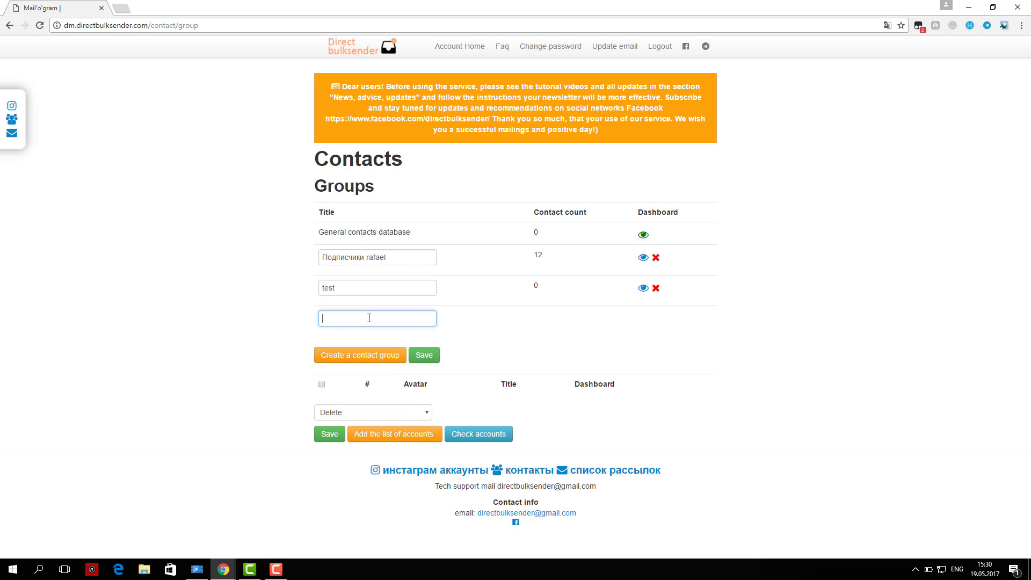
text(test)
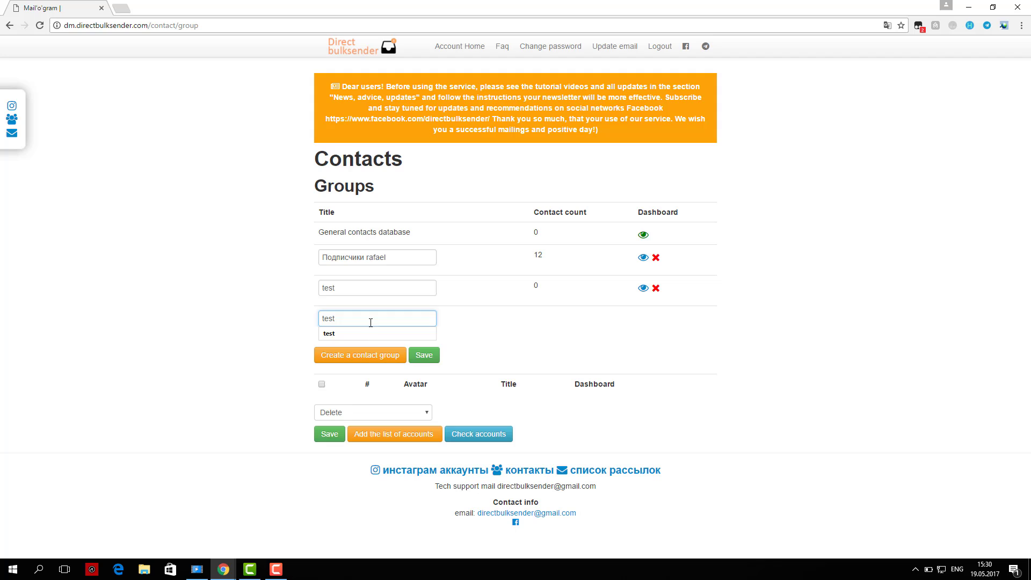
click(423, 355)
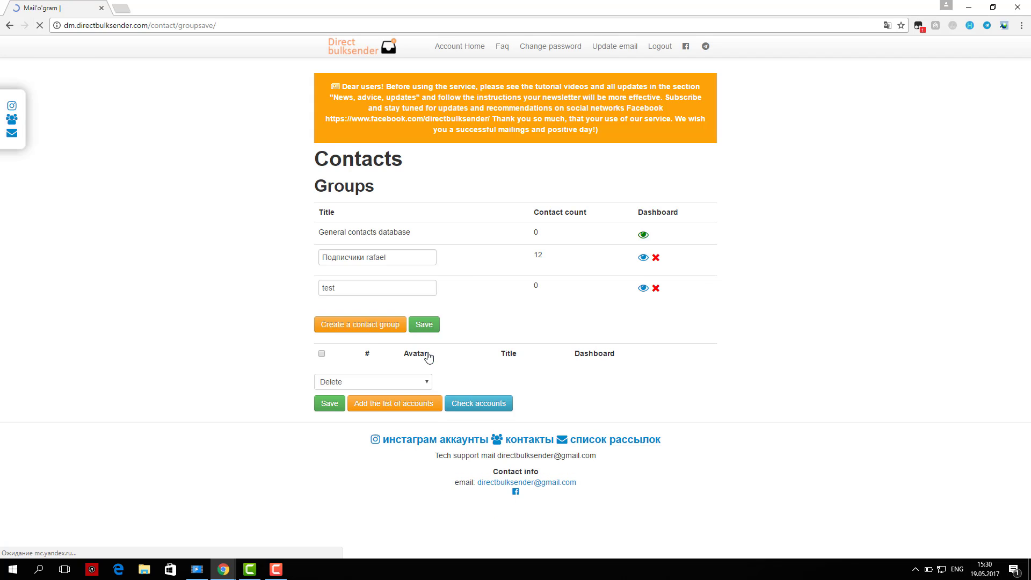
- View the test group's empty contact list, try the load-from-list form and cancel it
click(643, 287)
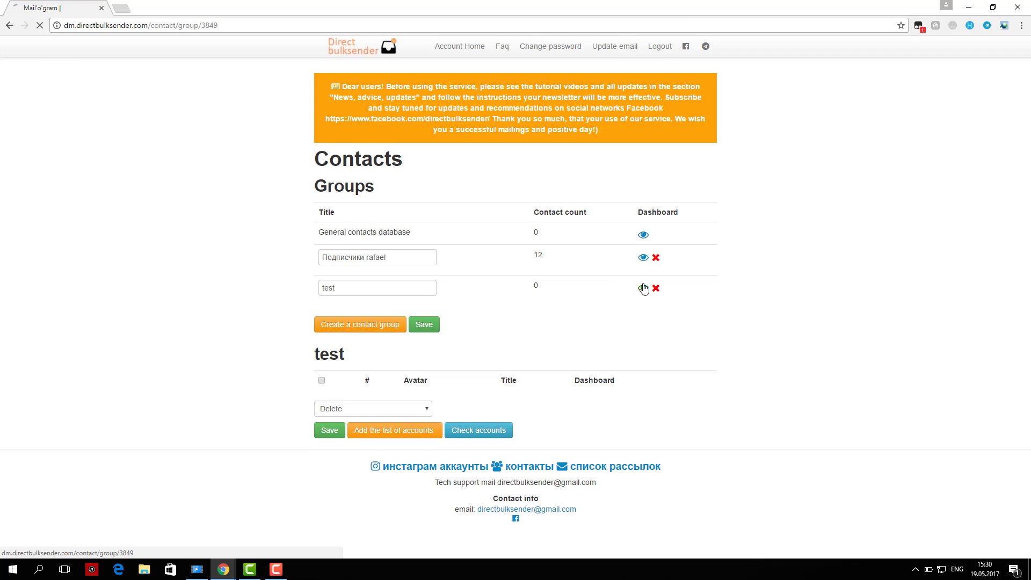
click(394, 429)
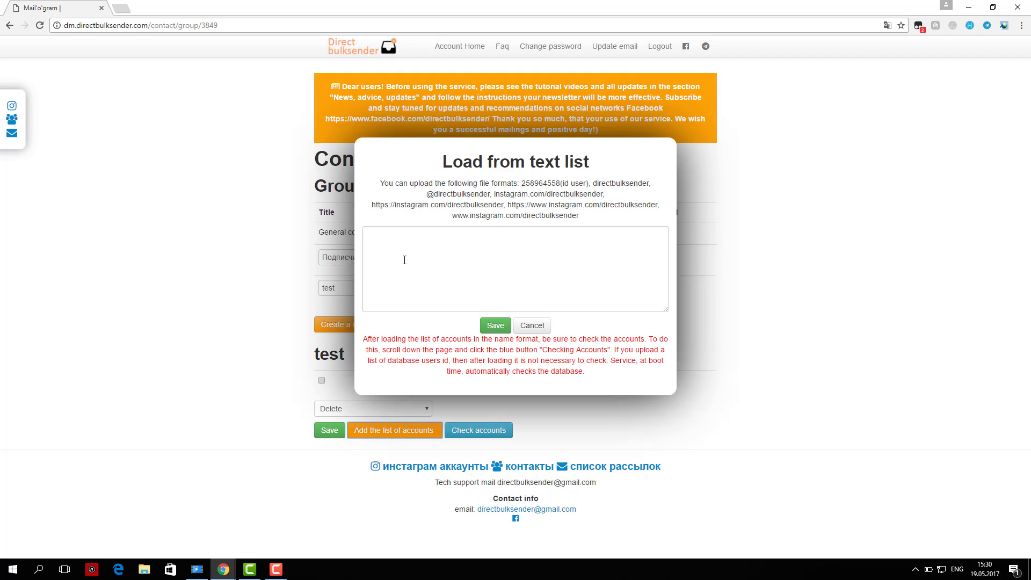
click(514, 269)
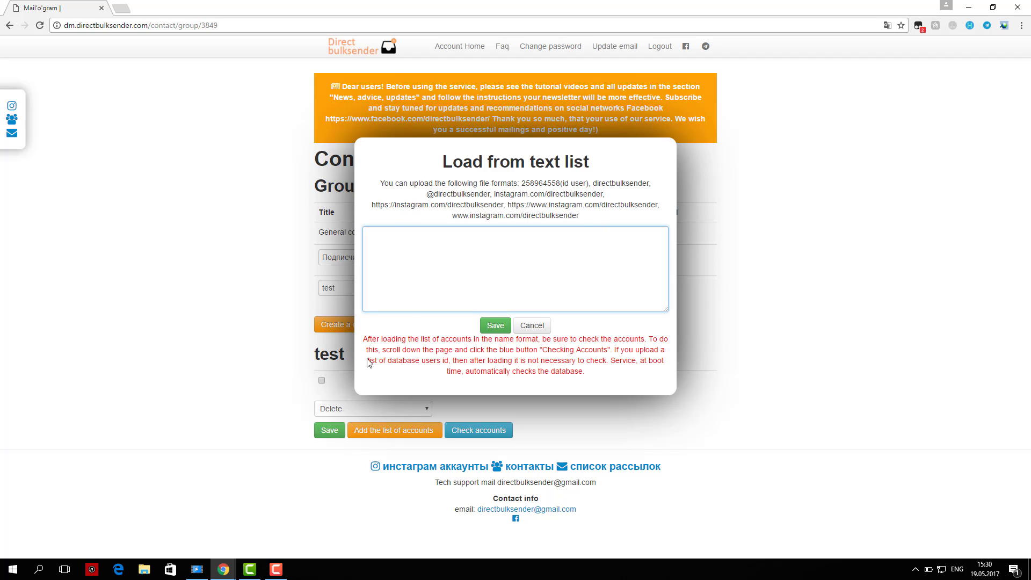
click(531, 325)
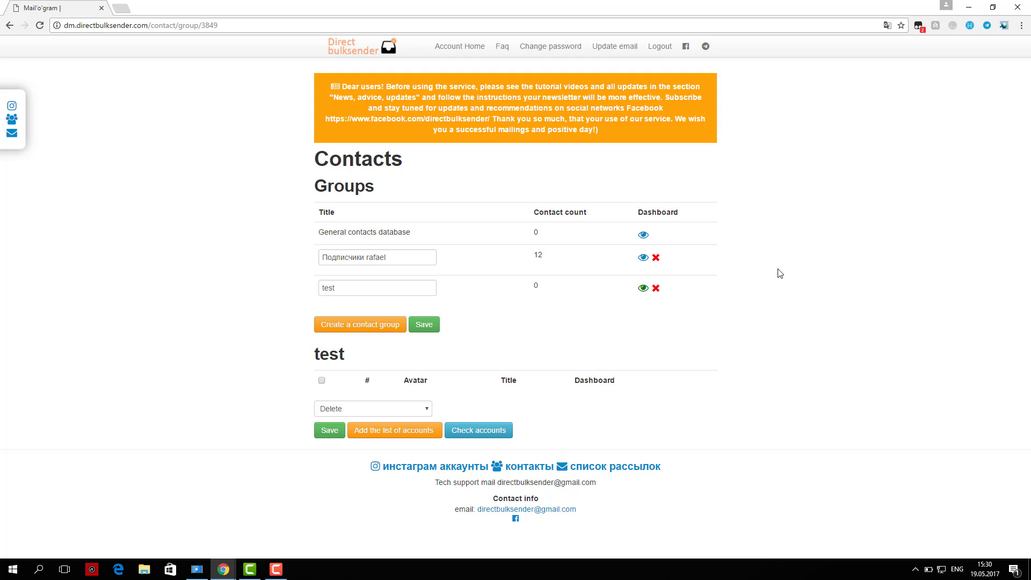
mouse_move(258, 348)
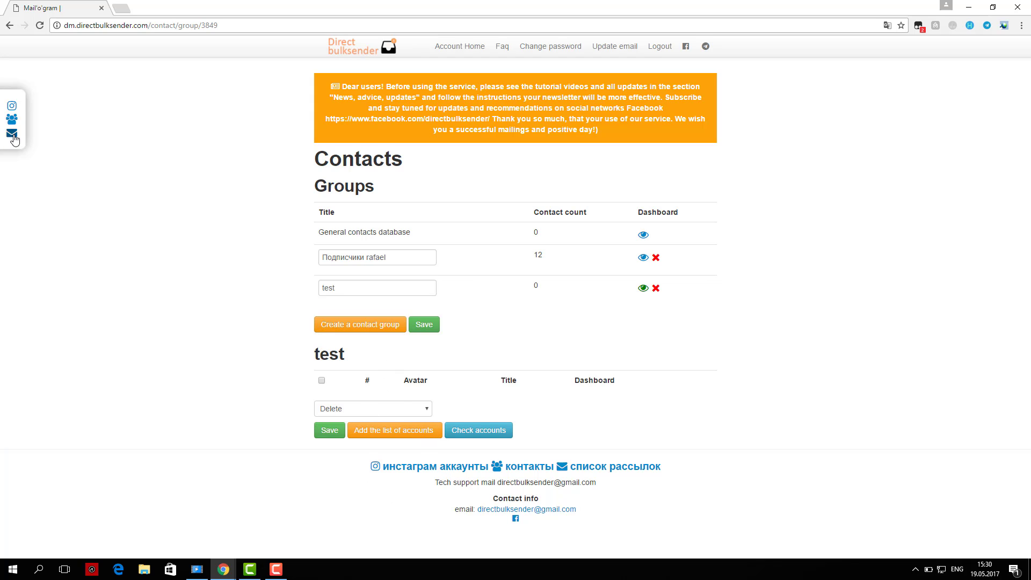
- Start a new campaign from the campaigns page and scroll down its form to the dispatch speed options
click(12, 134)
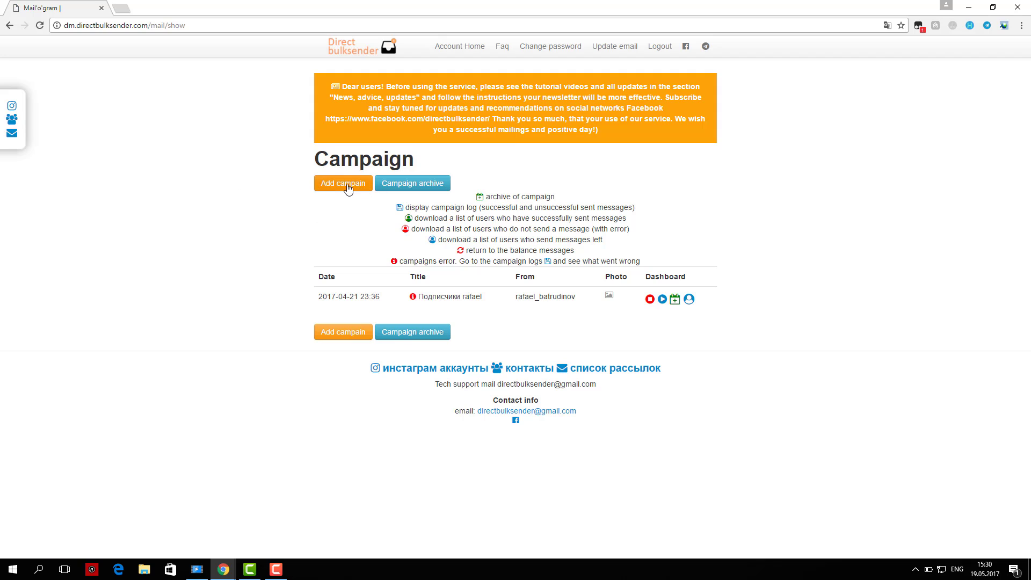
click(342, 183)
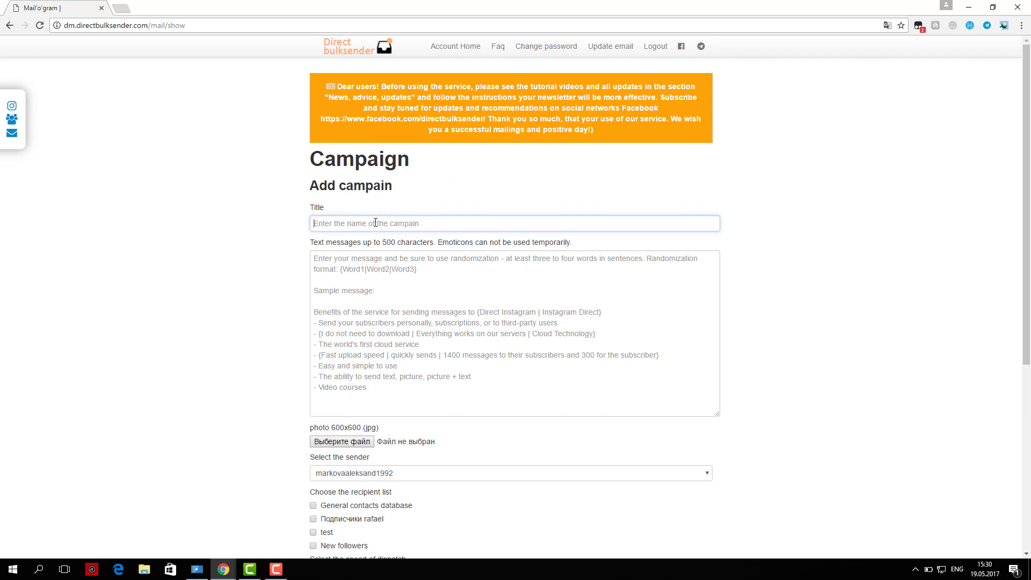
click(514, 224)
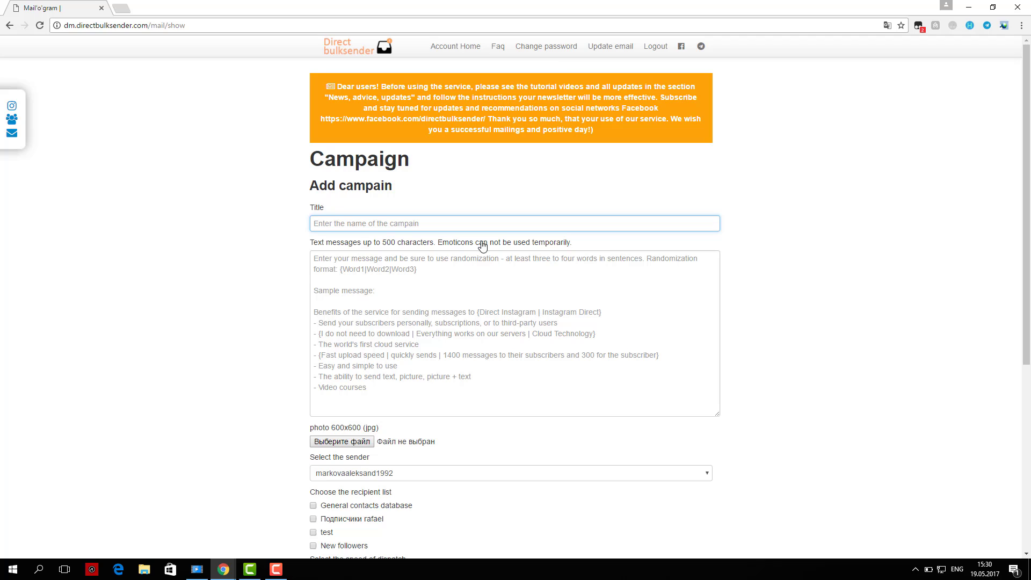
scroll(down, 3)
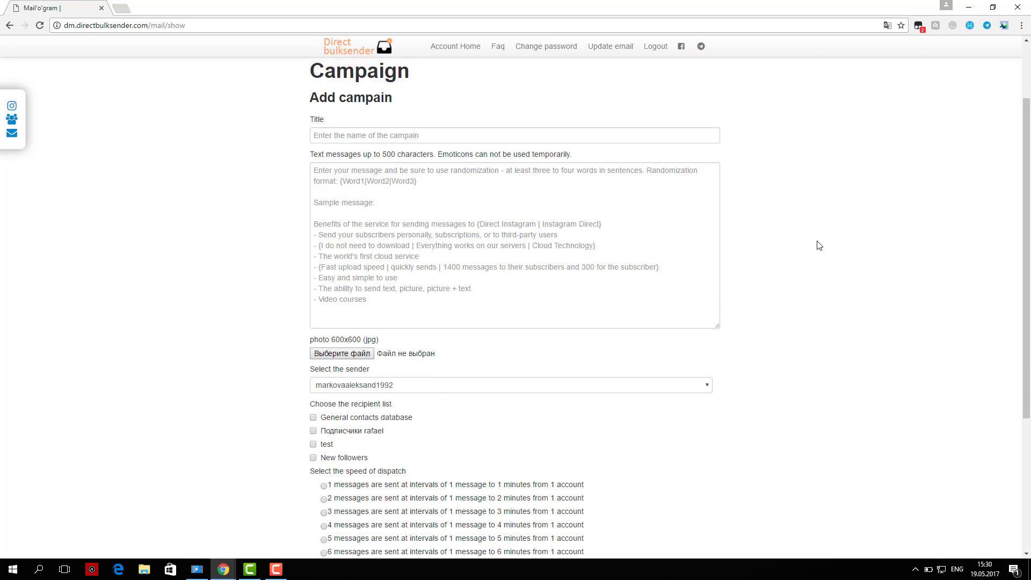
scroll(down, 3)
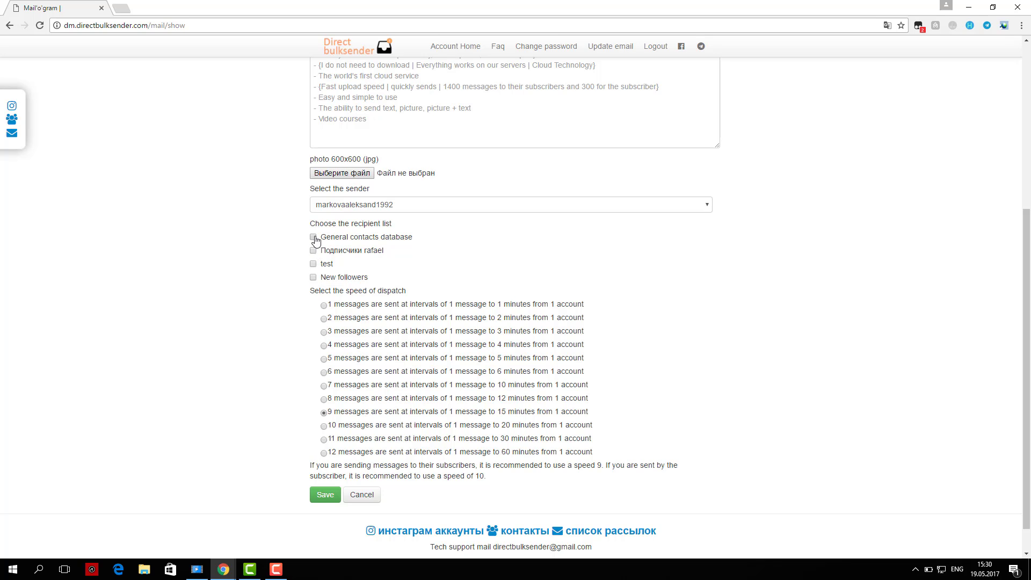
scroll(down, 3)
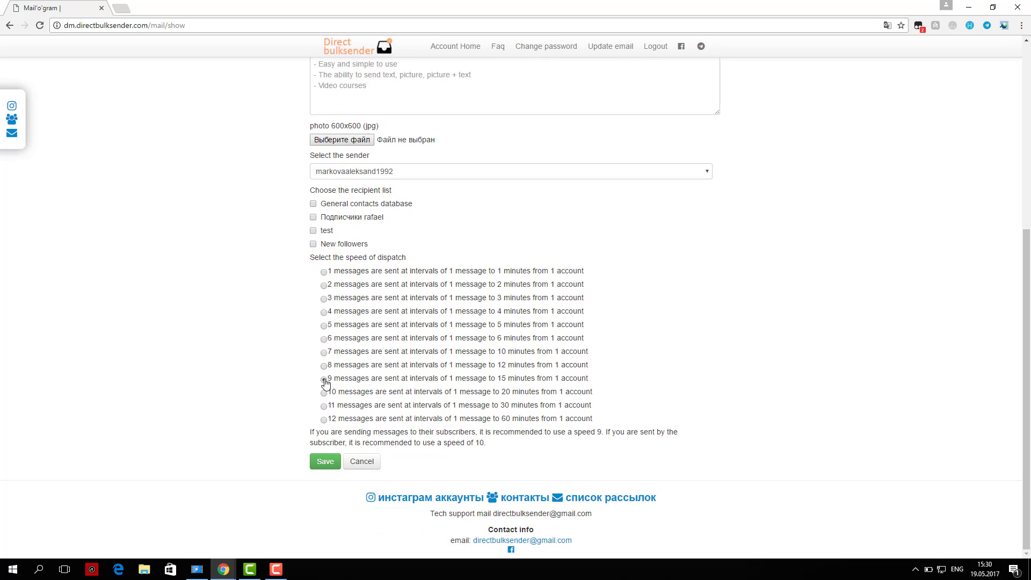
- Set the dispatch speed to option 7, one message every 10 minutes, after trying option 12
click(324, 420)
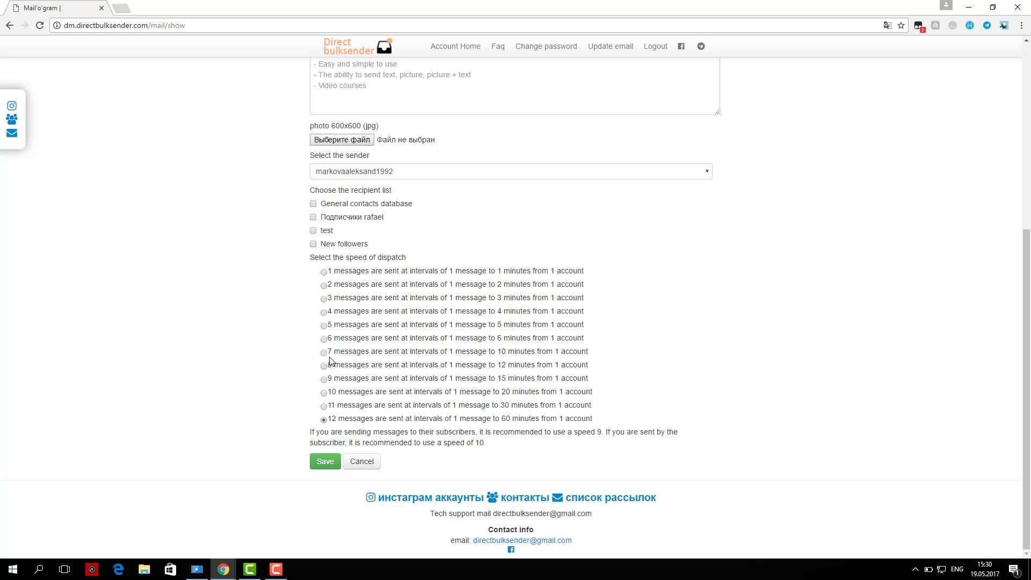
click(323, 352)
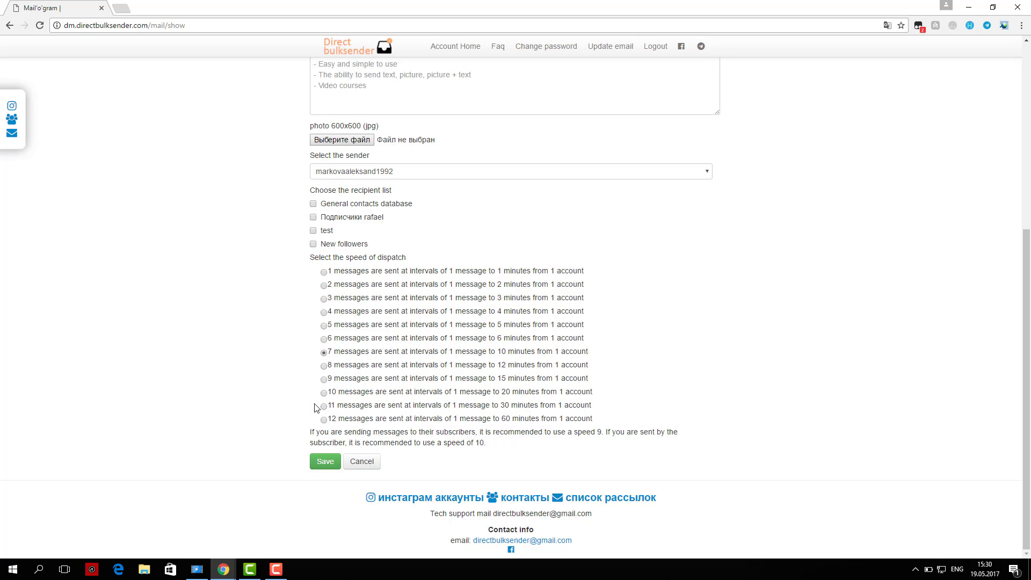